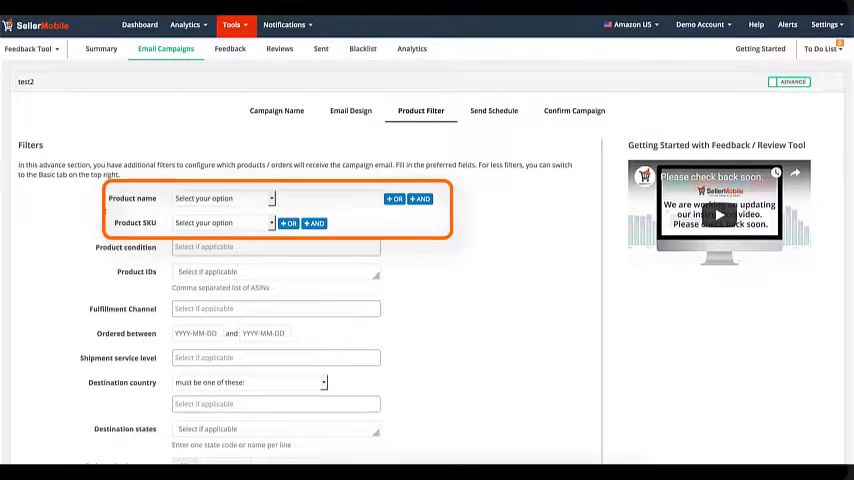
Set the Product name filter to 'begins with' glo AND 'ends with' 01.
left_click(220, 198)
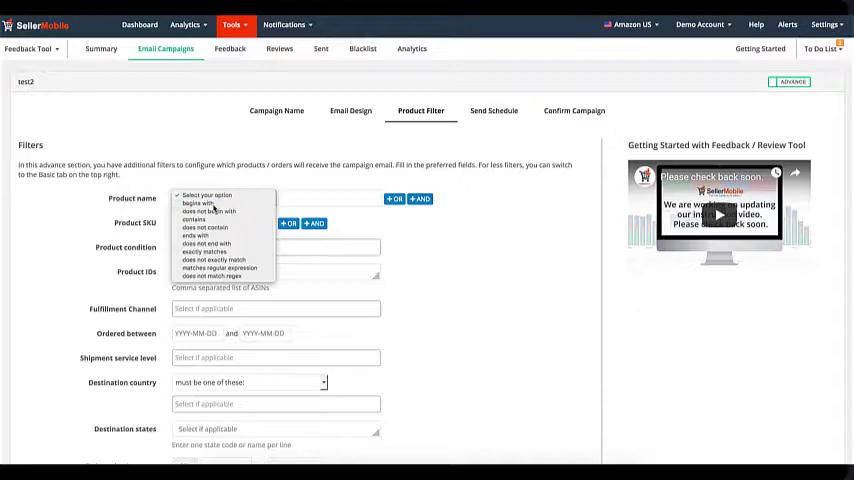
left_click(200, 203)
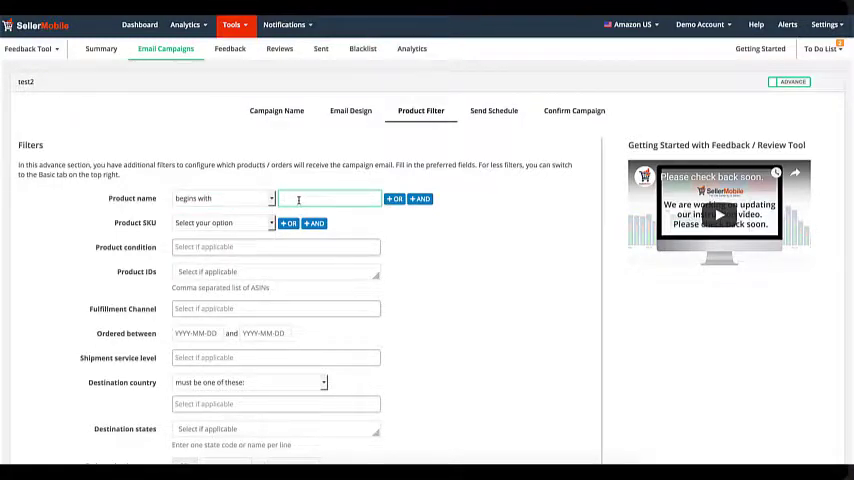
type("glo")
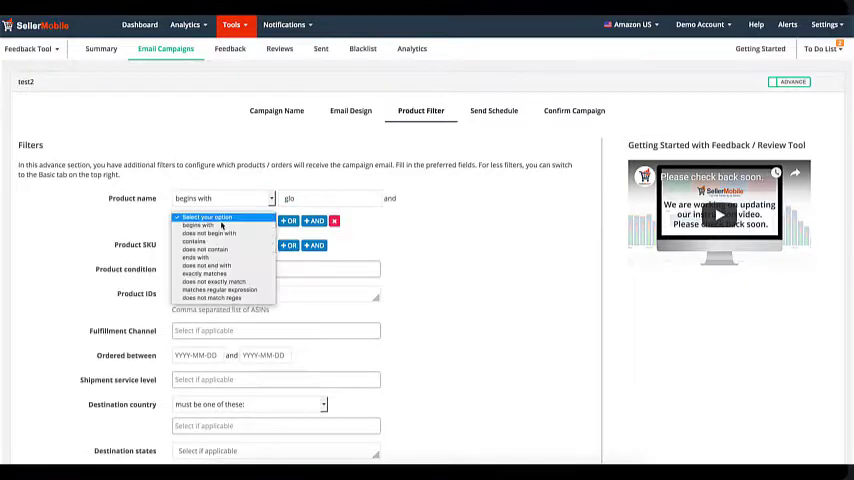
left_click(196, 249)
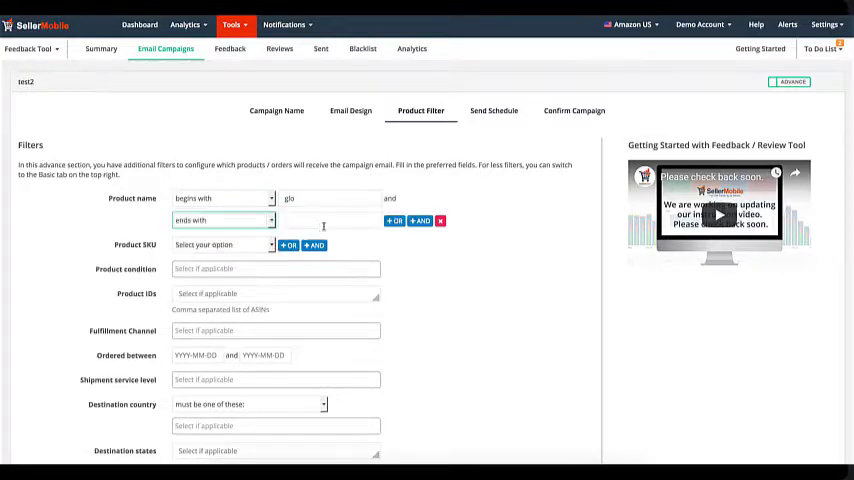
type("01")
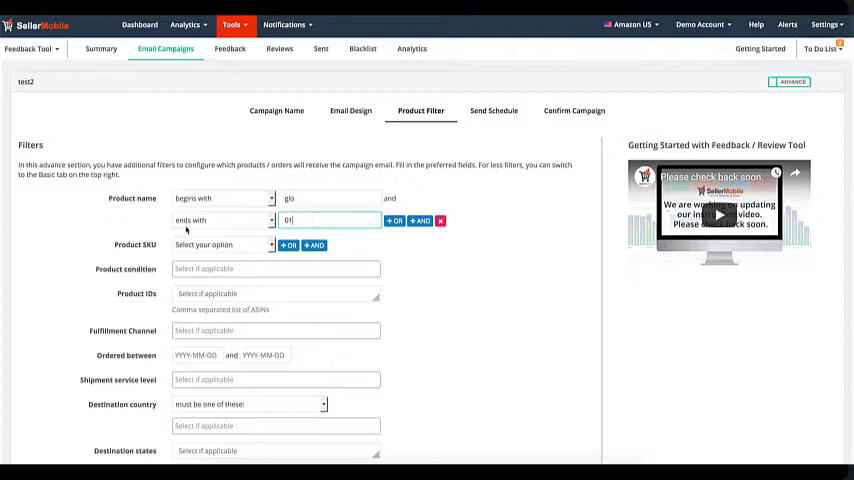
left_click(220, 244)
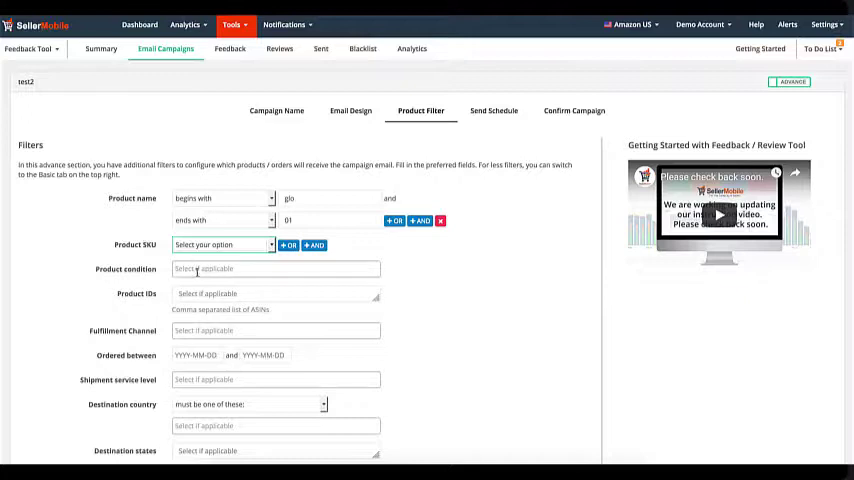
Choose New as the Product condition filter.
left_click(276, 268)
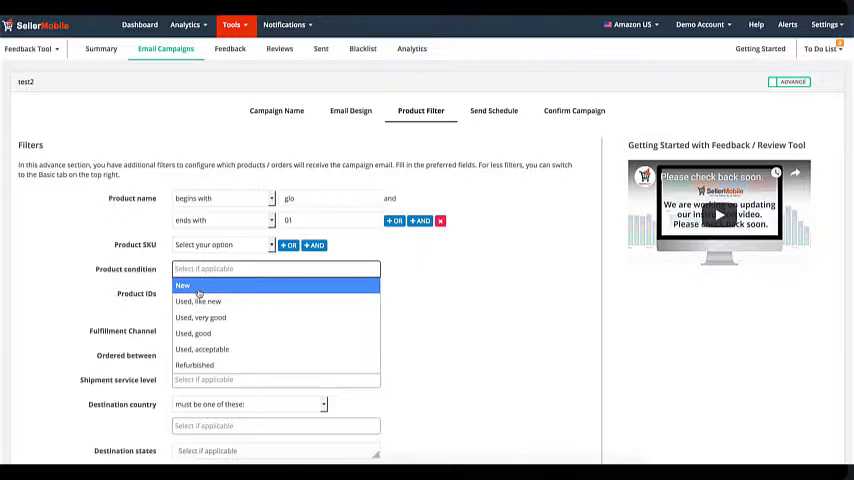
left_click(182, 286)
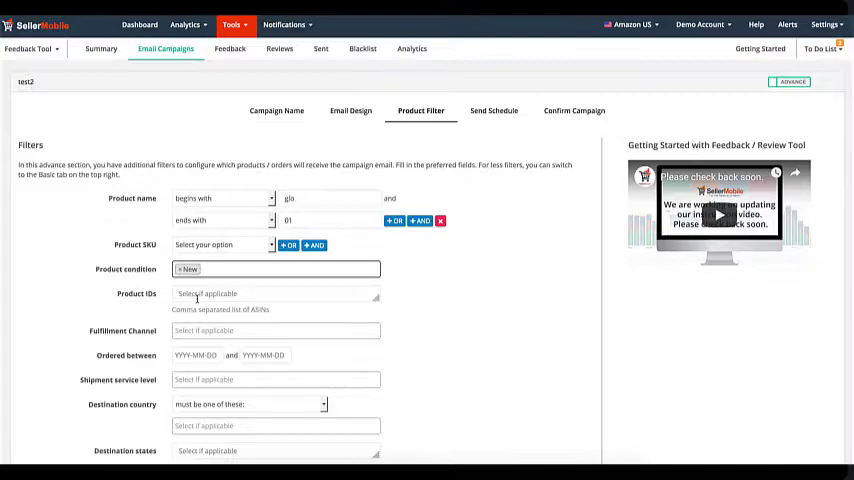
scroll("down", 3)
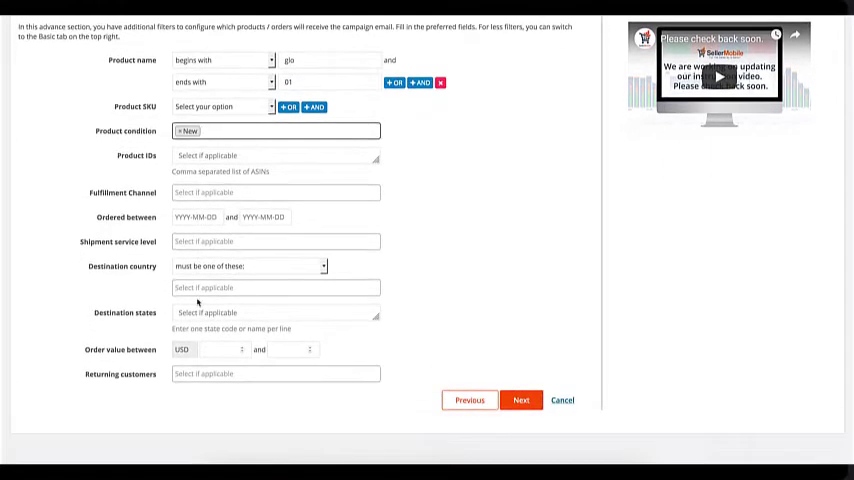
left_click(275, 188)
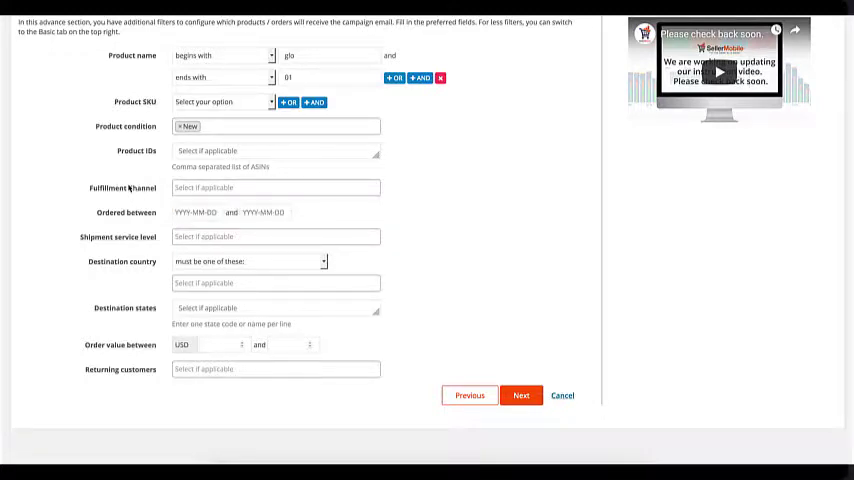
left_click(196, 212)
type("mex")
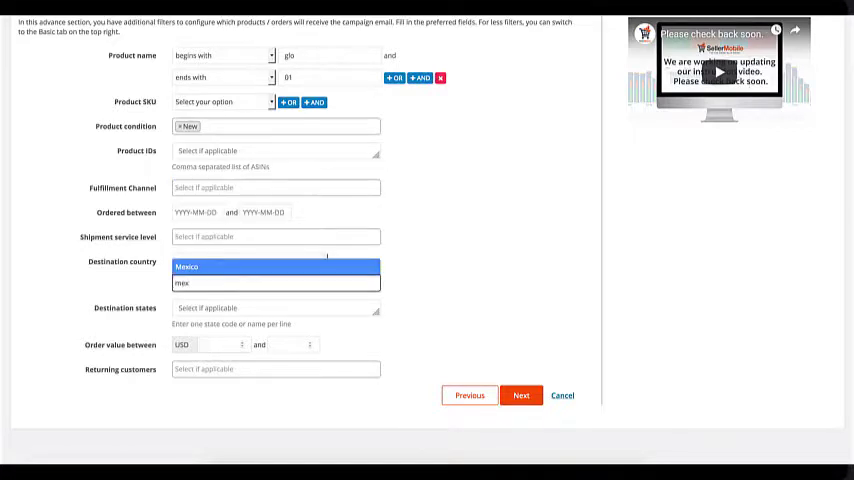
Select Mexico as the destination country.
left_click(186, 267)
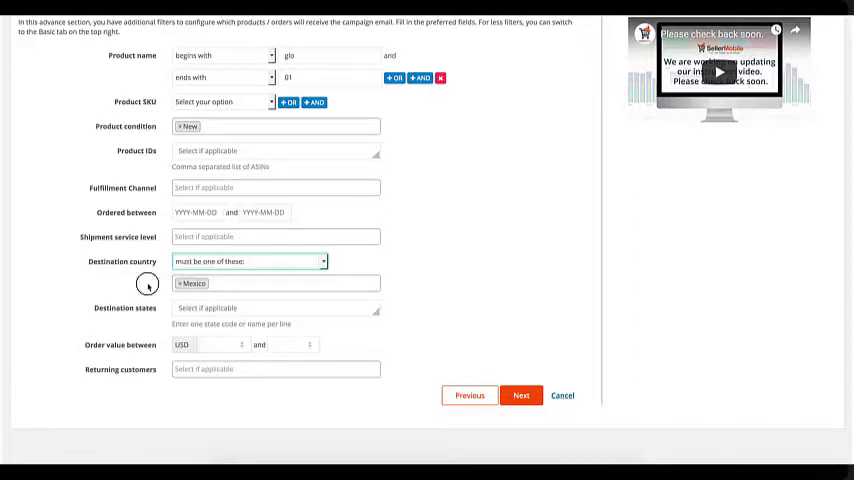
mouse_move(133, 317)
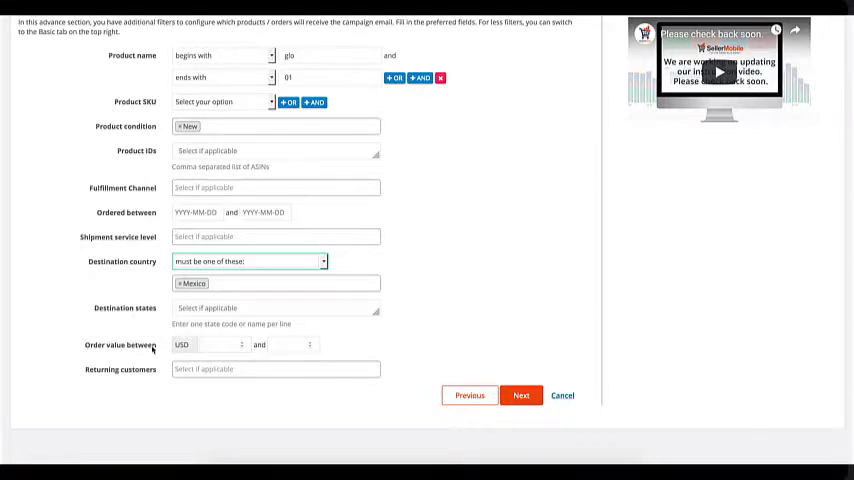
left_click(215, 345)
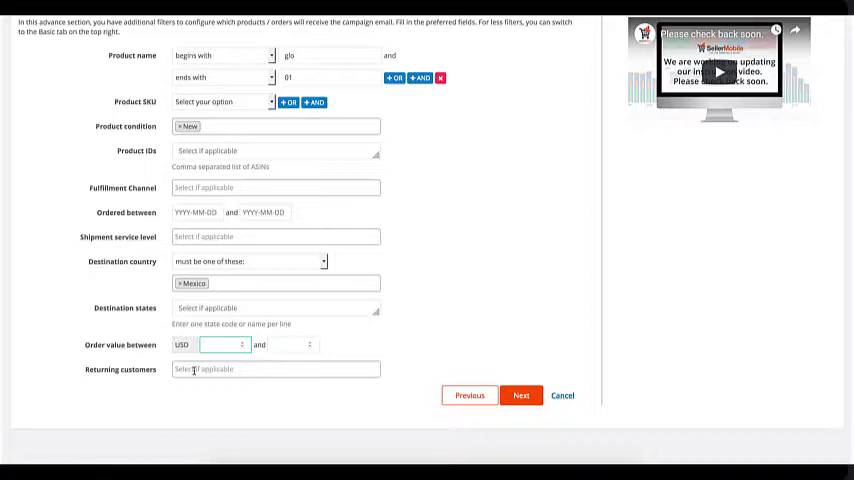
left_click(275, 369)
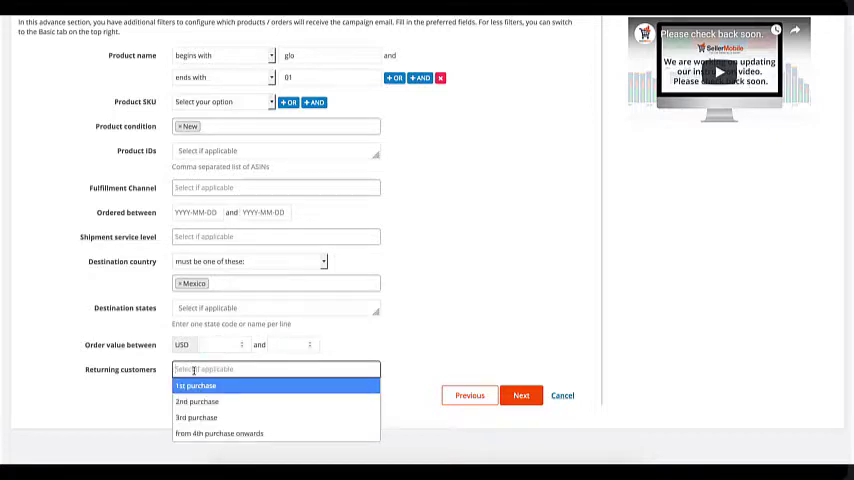